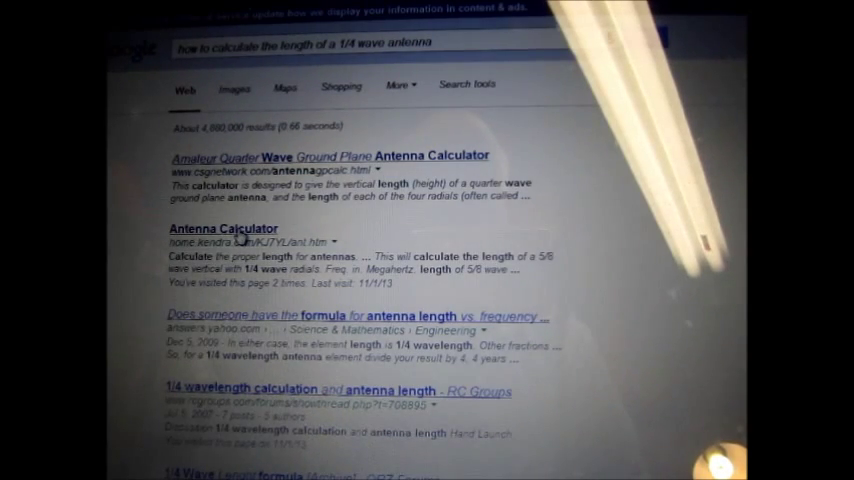
Open the KJ7YL Antenna Calculator page from the quarter-wave antenna search results
left_click(222, 228)
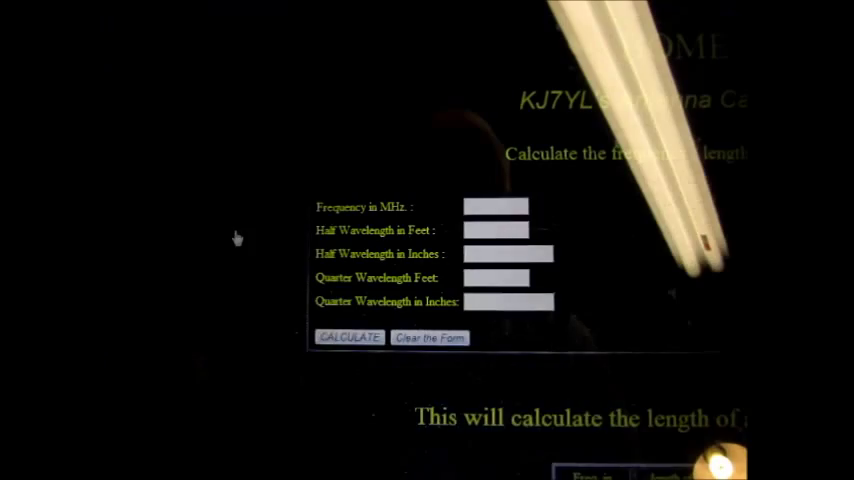